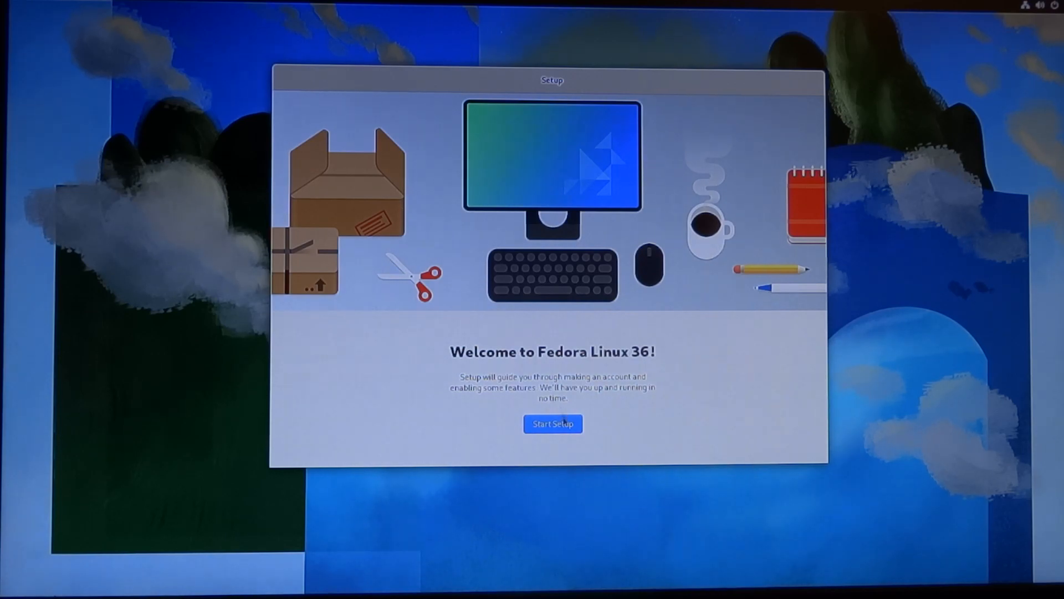
Start the first-run setup and switch off Location Services on the Privacy page.
{"action": "left_click", "coordinate": [552, 424]}
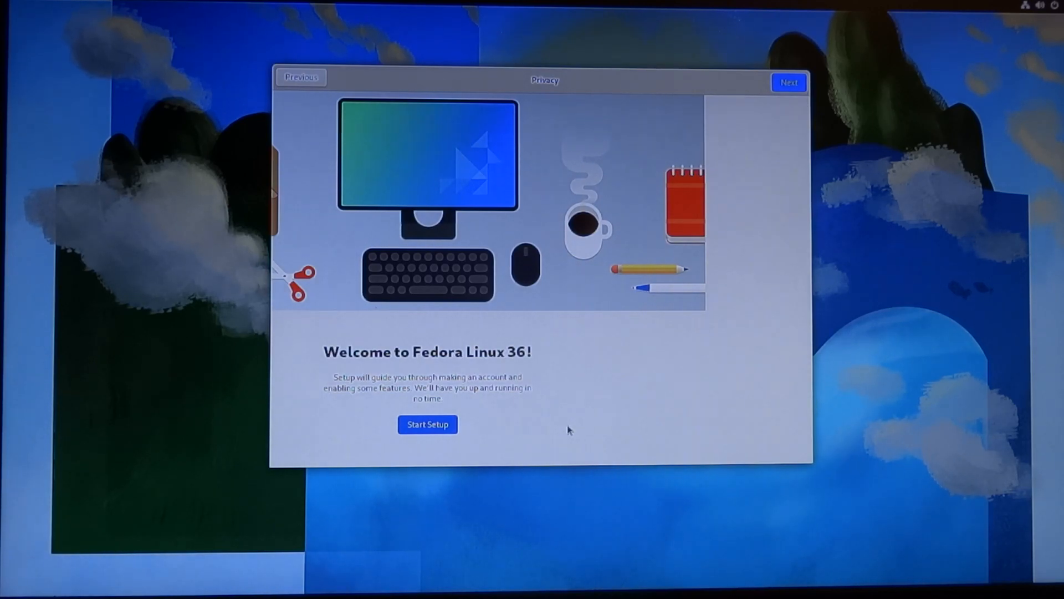
{"action": "left_click", "coordinate": [428, 424]}
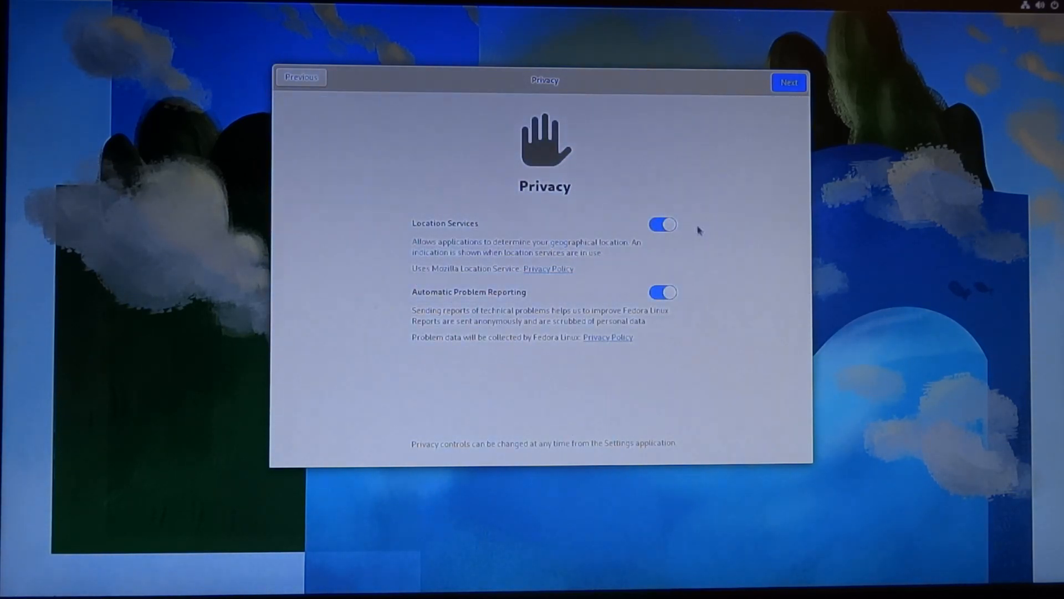
{"action": "left_click", "coordinate": [662, 224]}
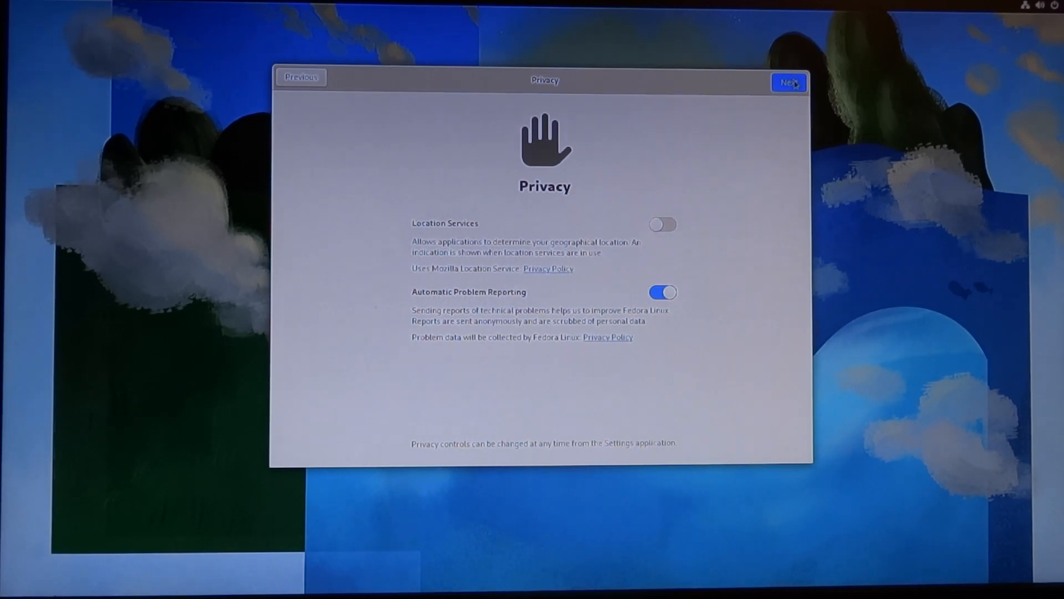
Turn on third-party software repositories and advance to the Online Accounts page.
{"action": "left_click", "coordinate": [789, 82]}
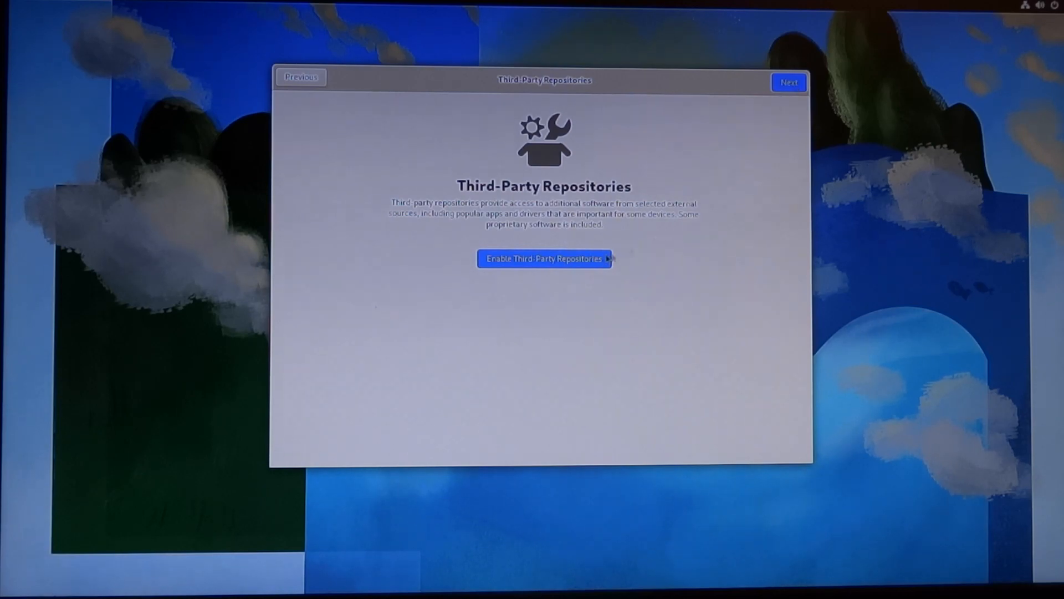
{"action": "left_click", "coordinate": [545, 259]}
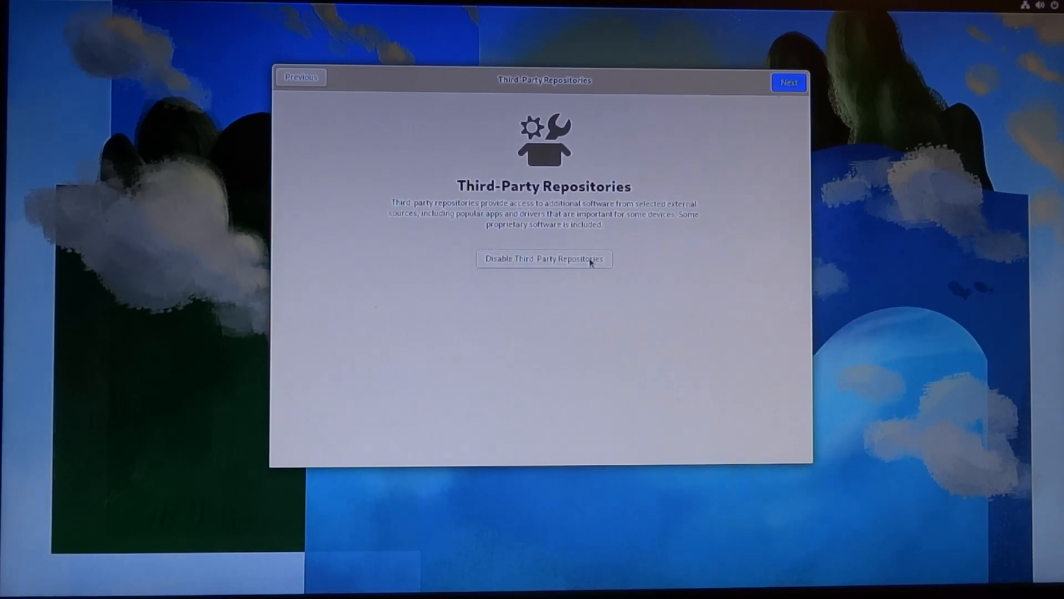
{"action": "mouse_move", "coordinate": [768, 103]}
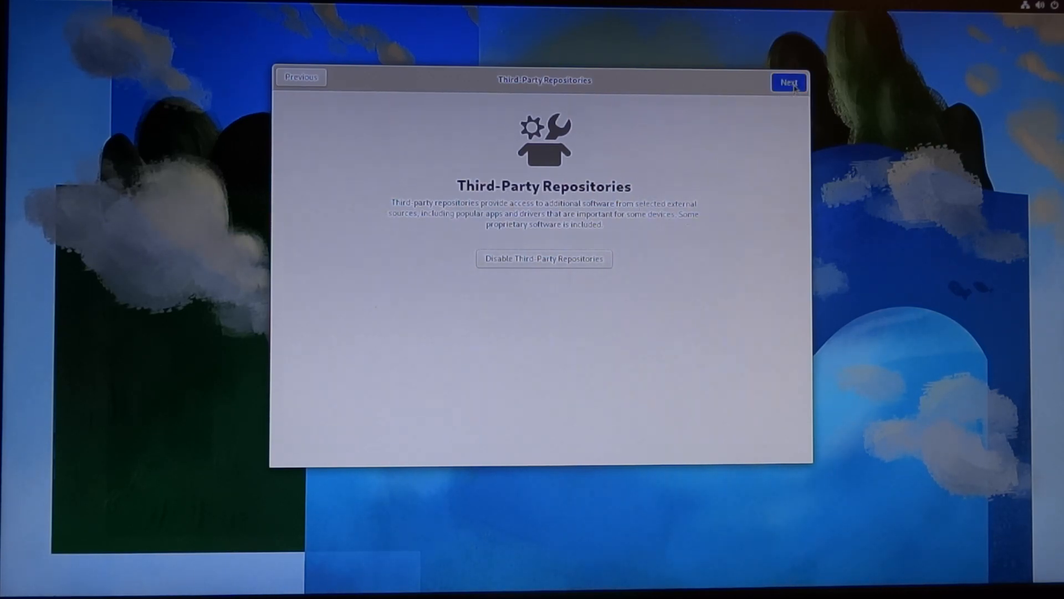
{"action": "left_click", "coordinate": [788, 81]}
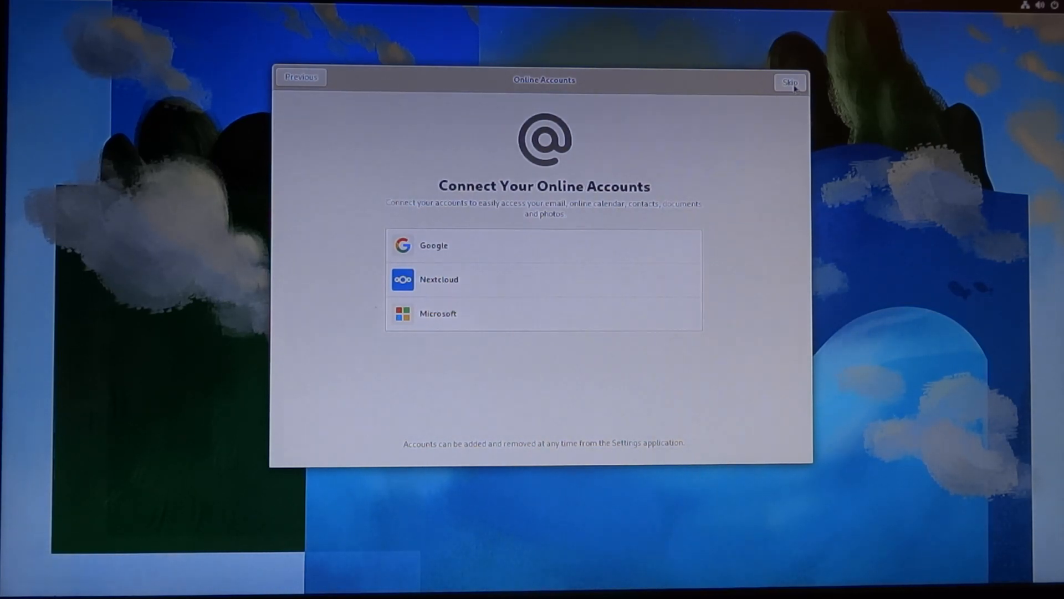
Skip online accounts, enter the name 'LivingLinu', and type the account password.
{"action": "left_click", "coordinate": [789, 82]}
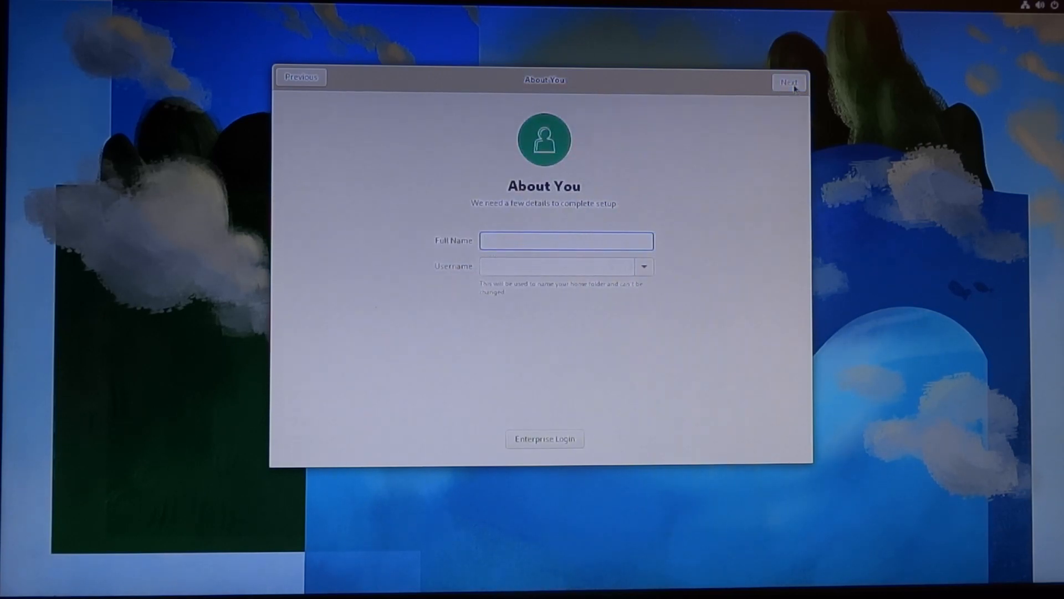
{"action": "type", "text": "l"}
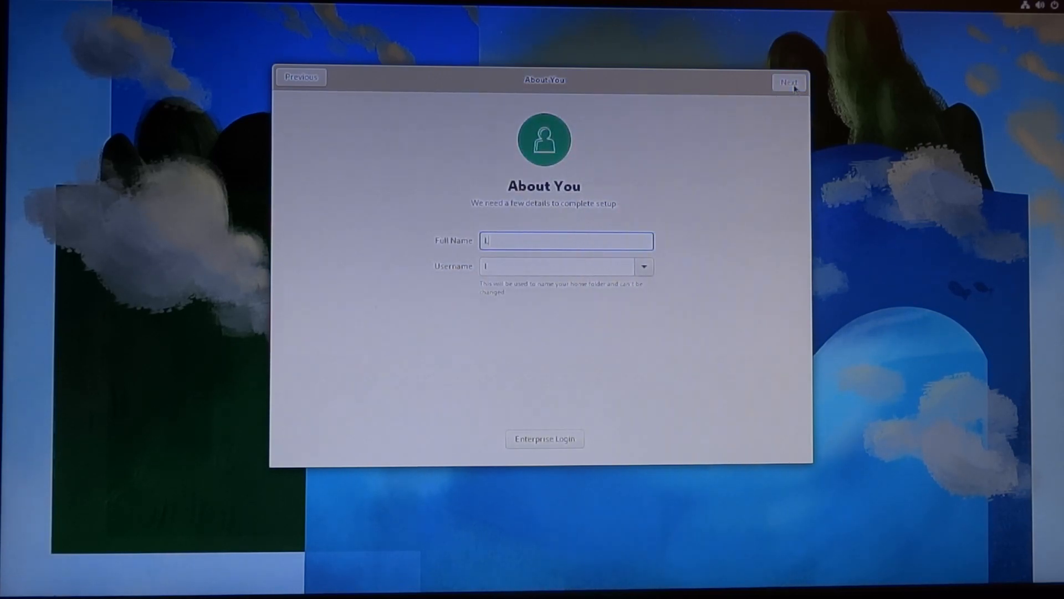
{"action": "type", "text": "LivingLinux"}
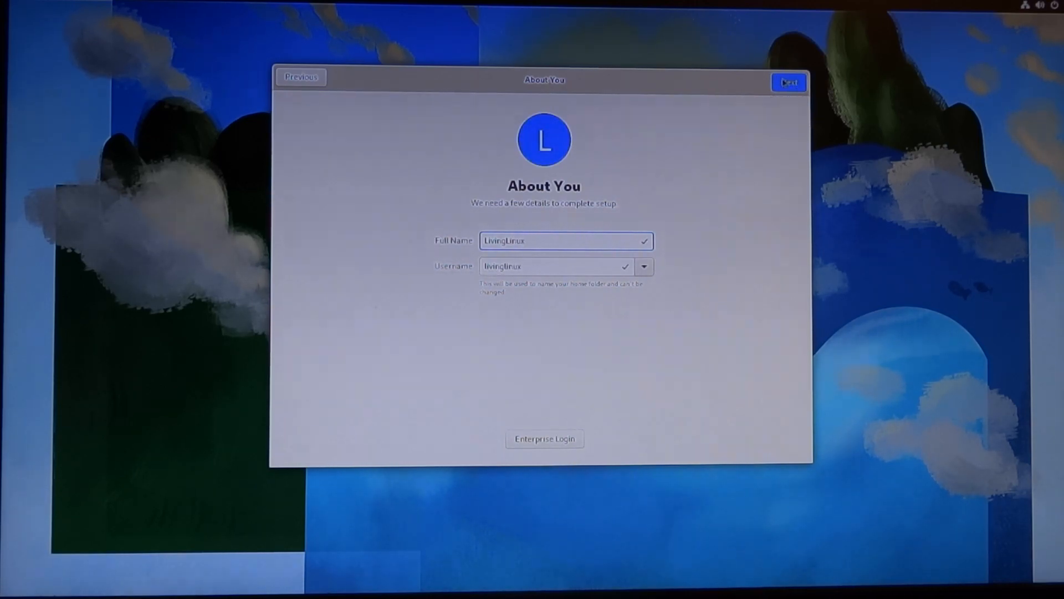
{"action": "left_click", "coordinate": [788, 81]}
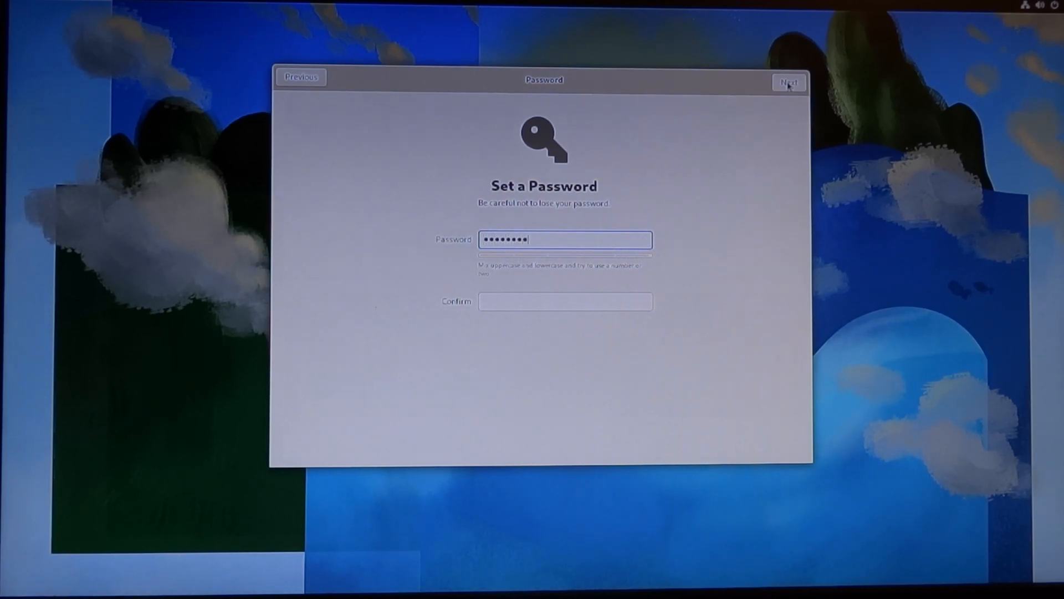
{"action": "type", "text": "••"}
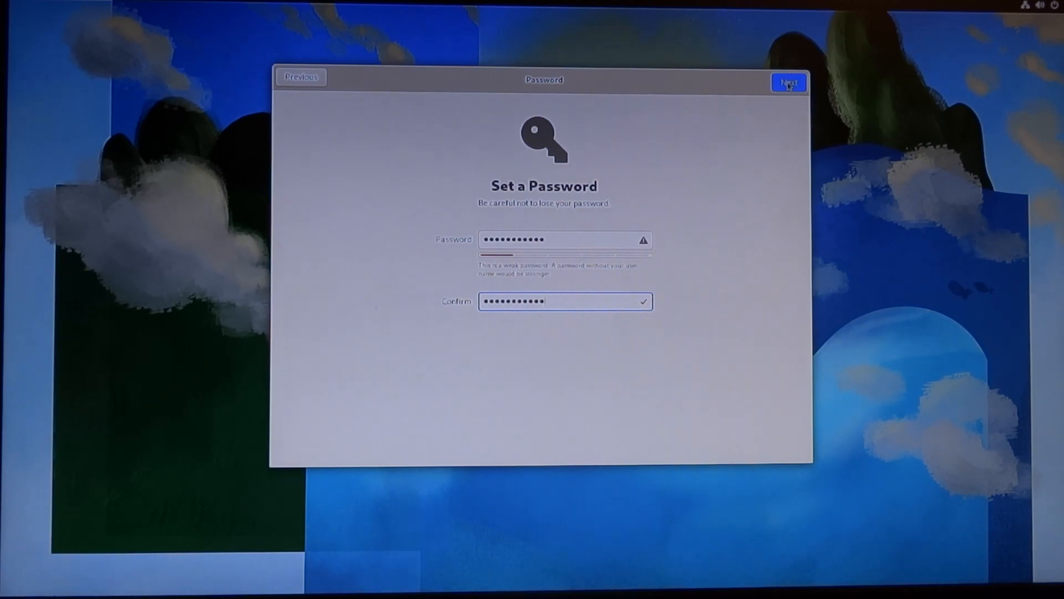
{"action": "mouse_move", "coordinate": [804, 196]}
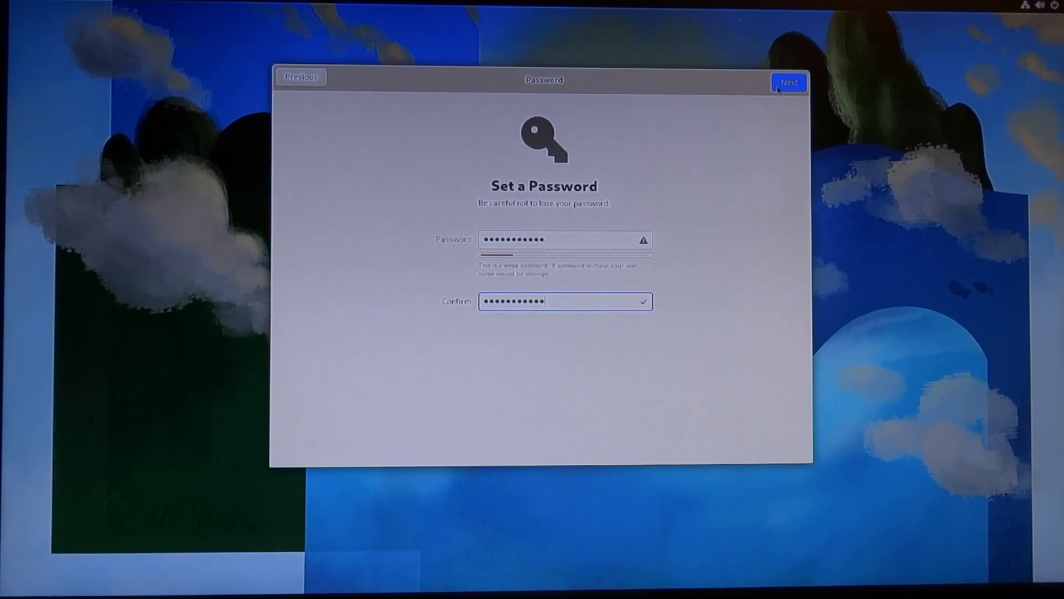
Accept the password, start using Fedora Linux, and decline the GNOME 42 tour.
{"action": "left_click", "coordinate": [789, 82]}
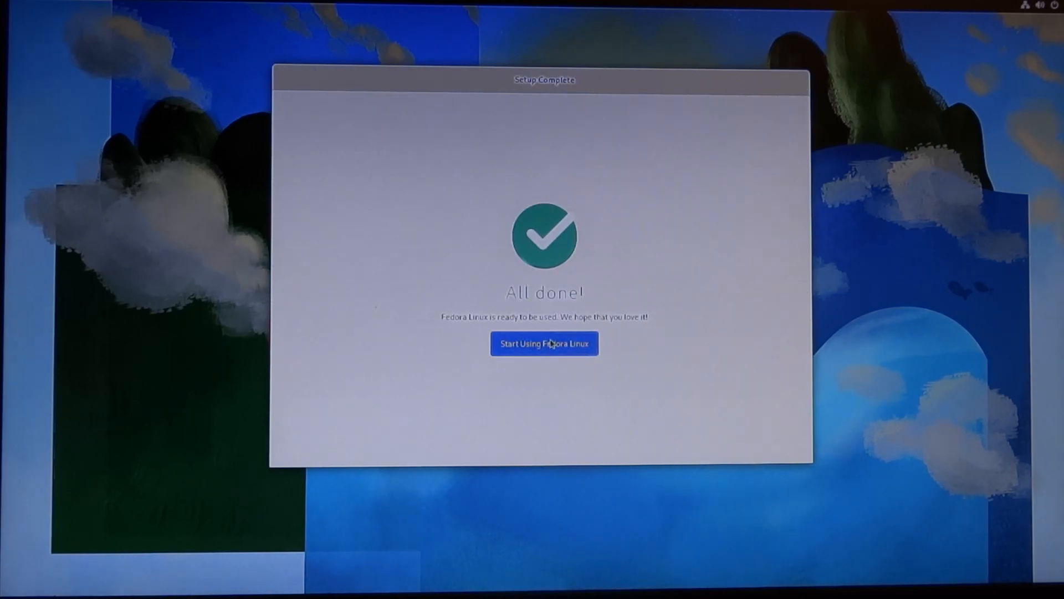
{"action": "left_click", "coordinate": [544, 344]}
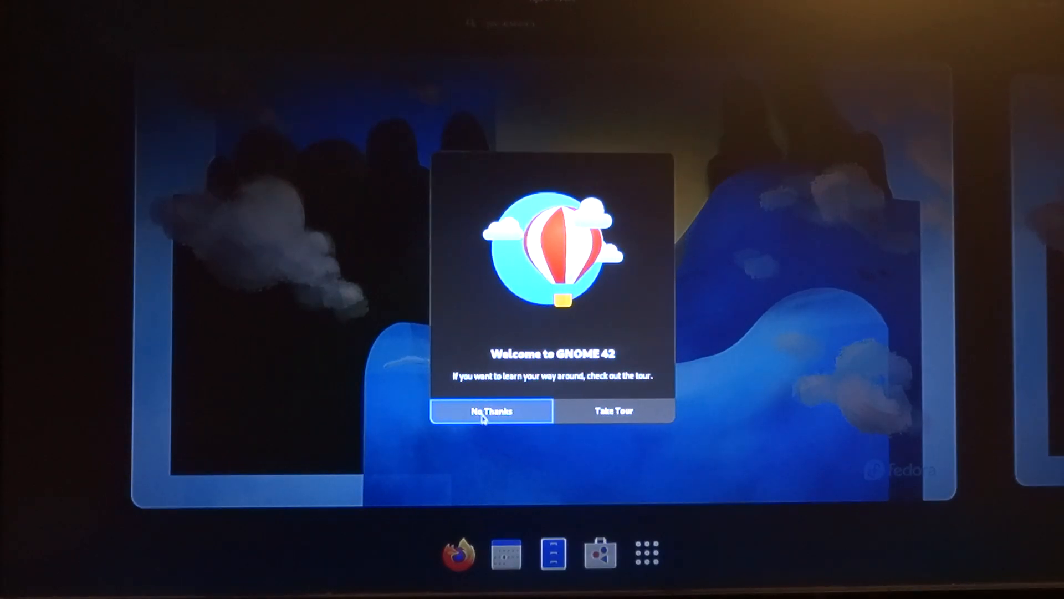
{"action": "left_click", "coordinate": [490, 411]}
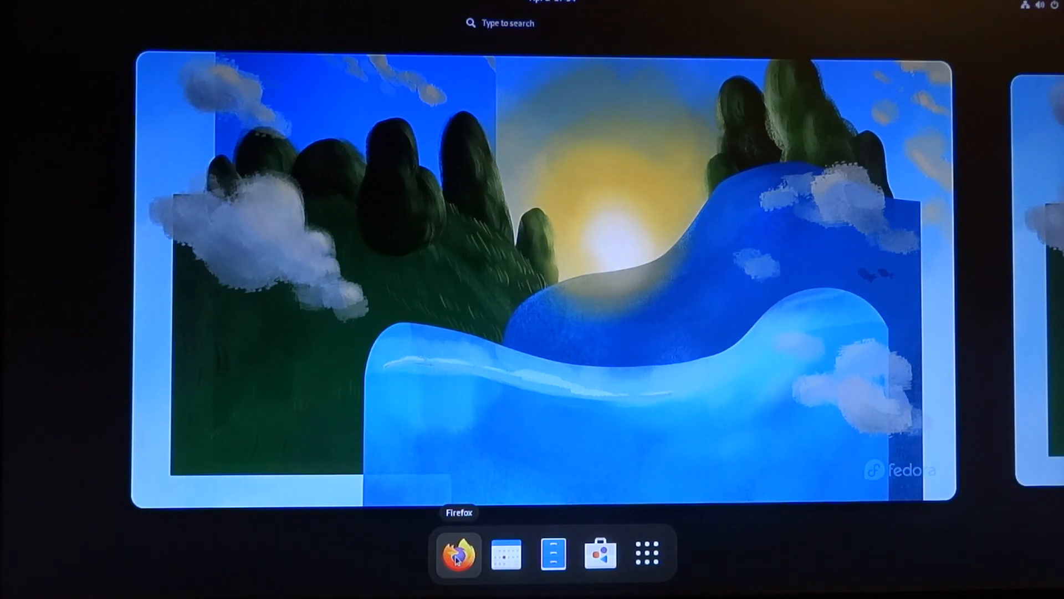
{"action": "mouse_move", "coordinate": [646, 553]}
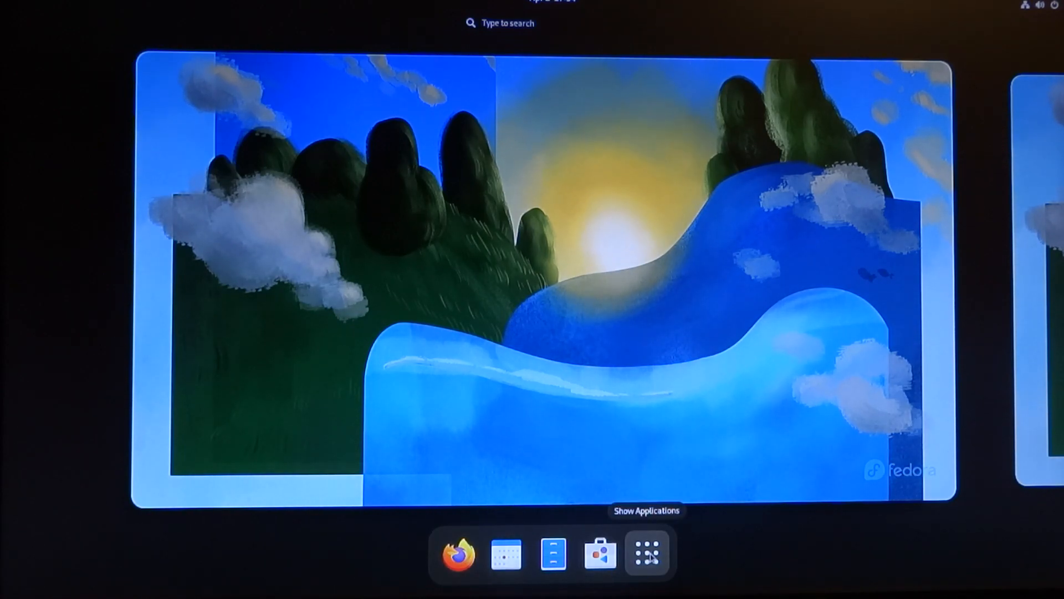
Show the Settings About page with Fedora Linux 36 and GNOME 42 beta details.
{"action": "left_click", "coordinate": [645, 552]}
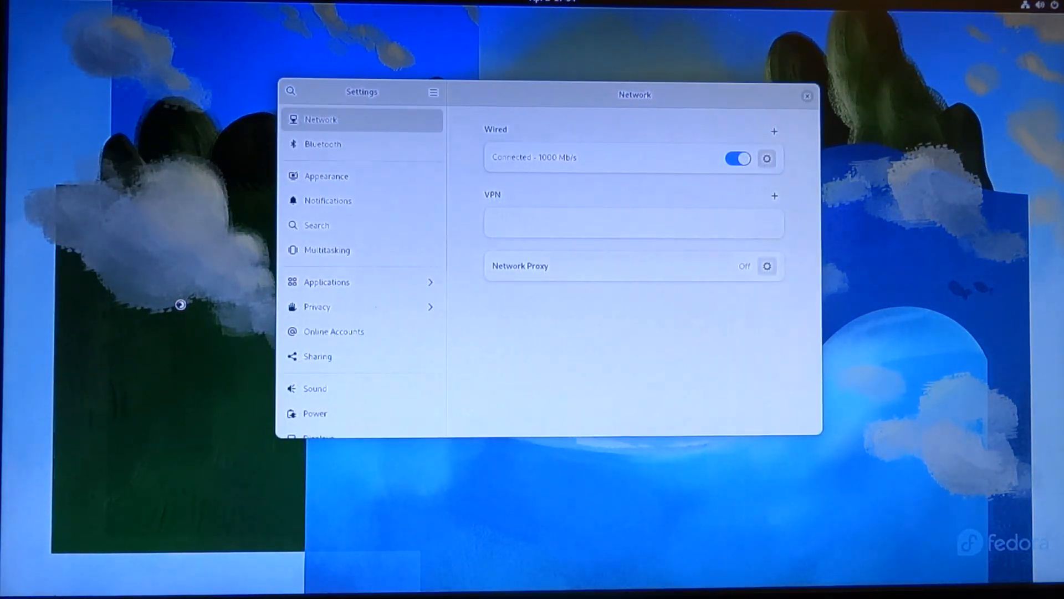
{"action": "scroll", "scroll_direction": "down", "scroll_amount": 3}
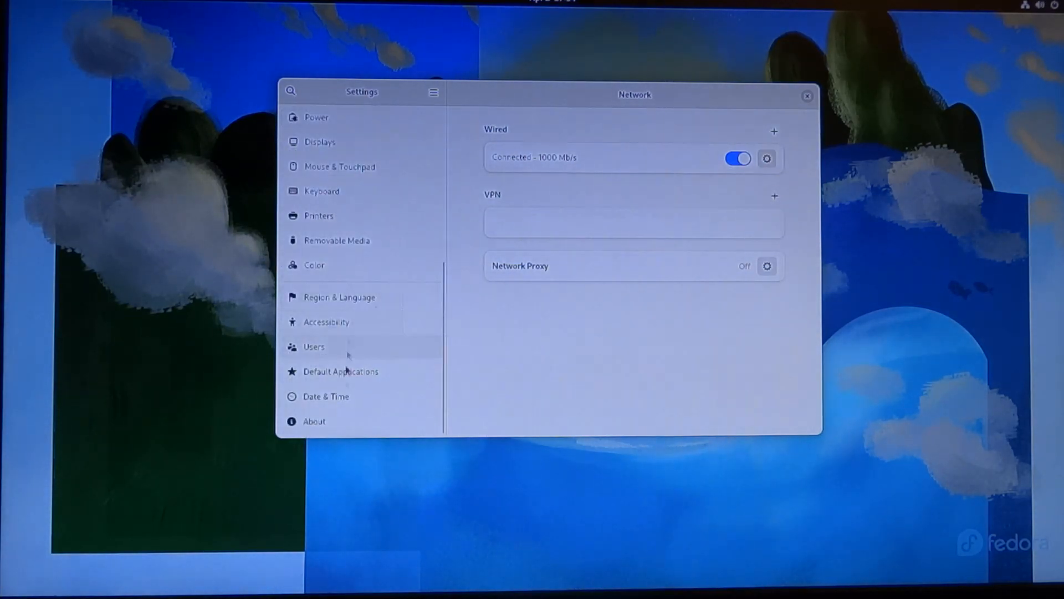
{"action": "left_click", "coordinate": [314, 421]}
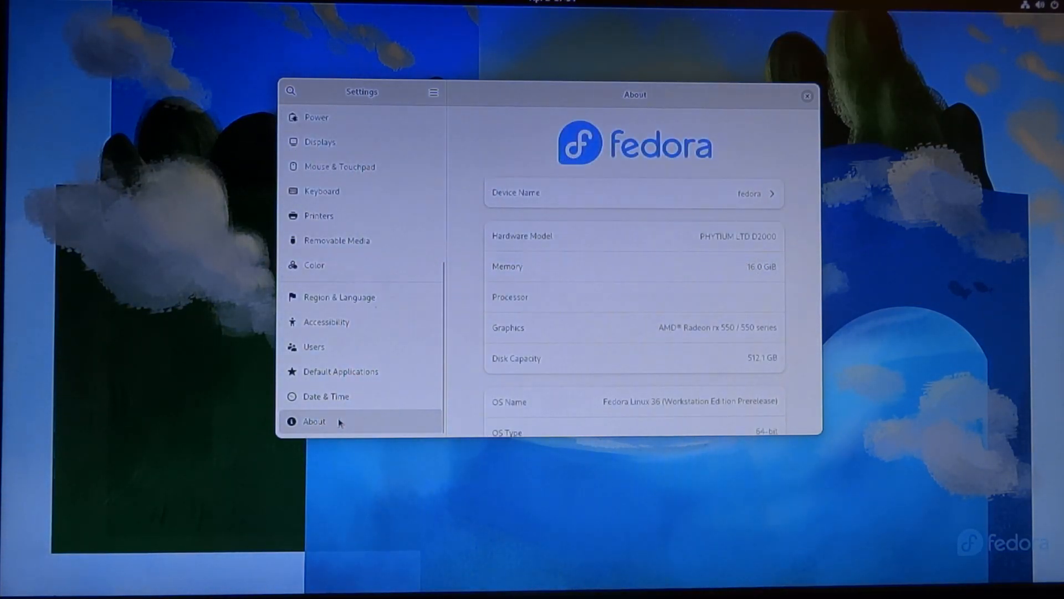
{"action": "mouse_move", "coordinate": [678, 371]}
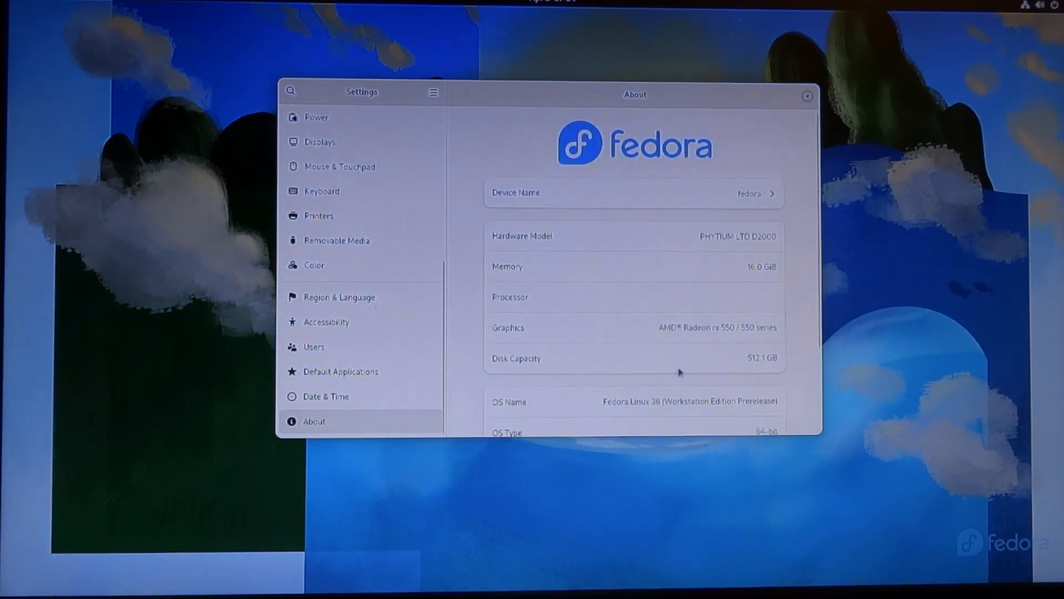
{"action": "mouse_move", "coordinate": [801, 288]}
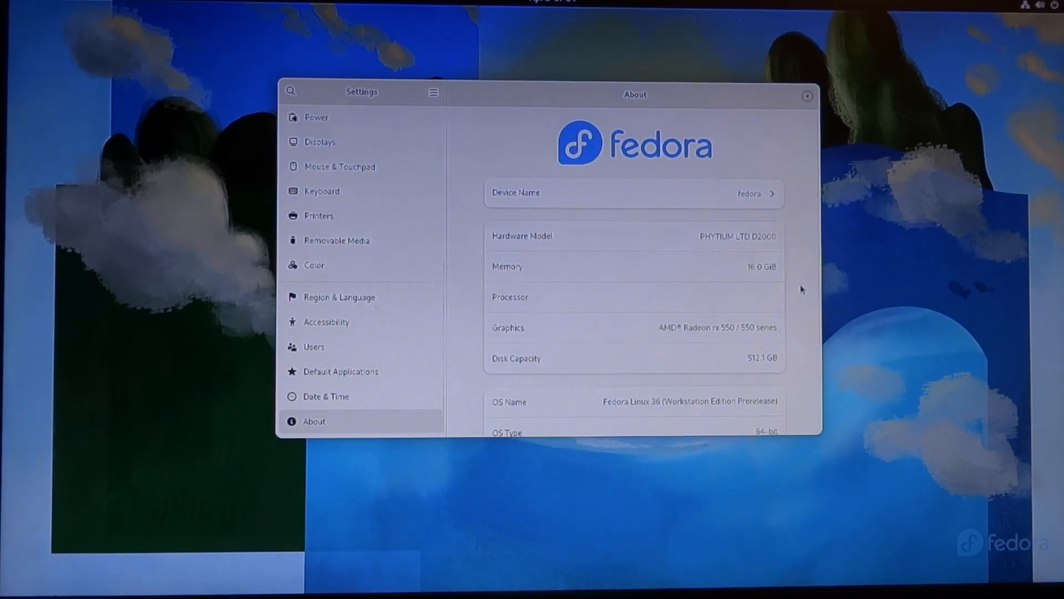
{"action": "scroll", "scroll_direction": "down", "scroll_amount": 3}
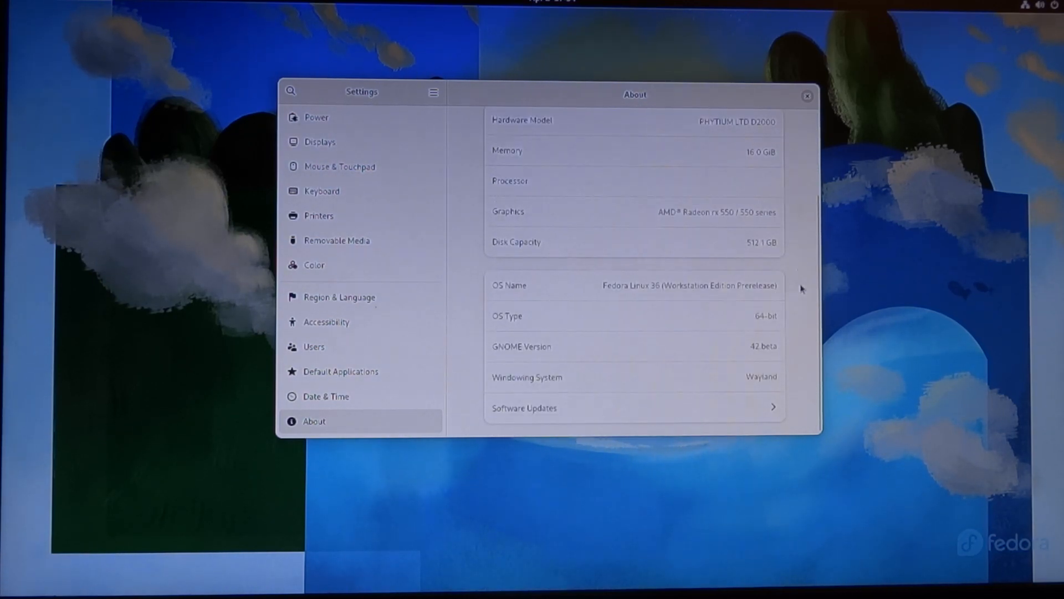
{"action": "mouse_move", "coordinate": [635, 299]}
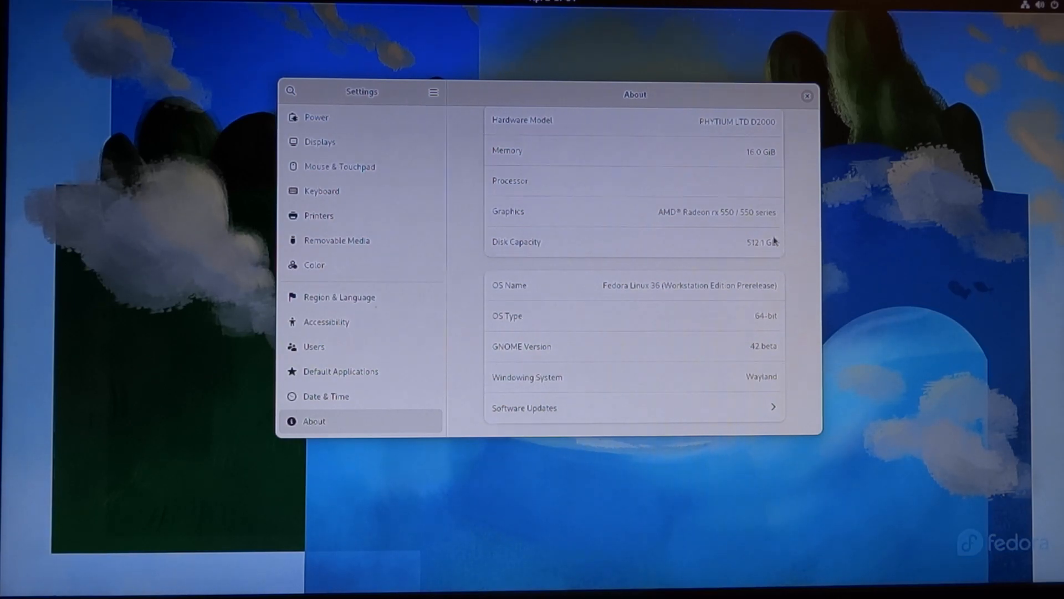
{"action": "mouse_move", "coordinate": [604, 298]}
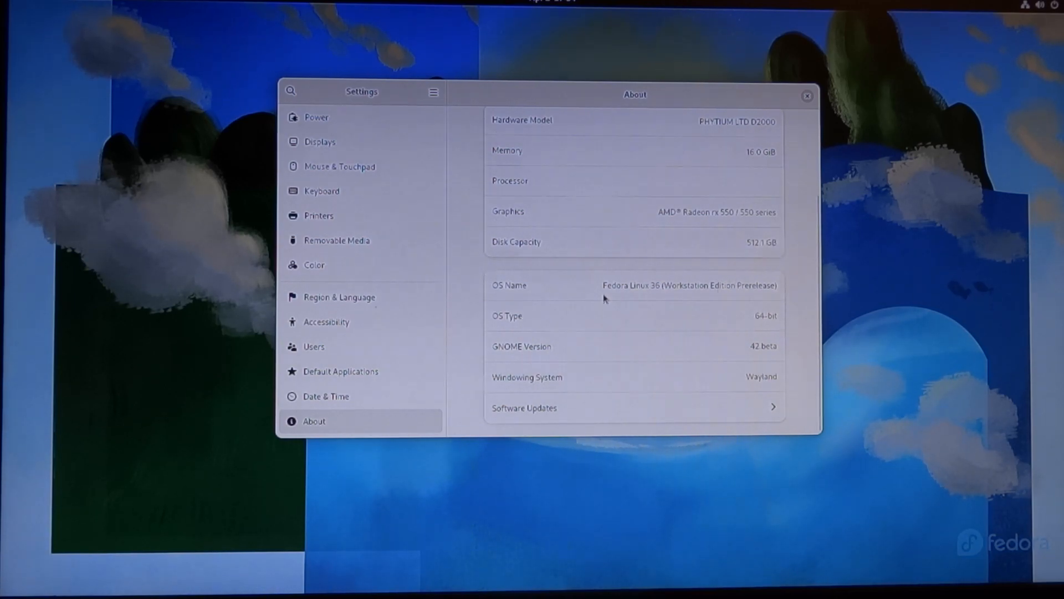
{"action": "mouse_move", "coordinate": [462, 355]}
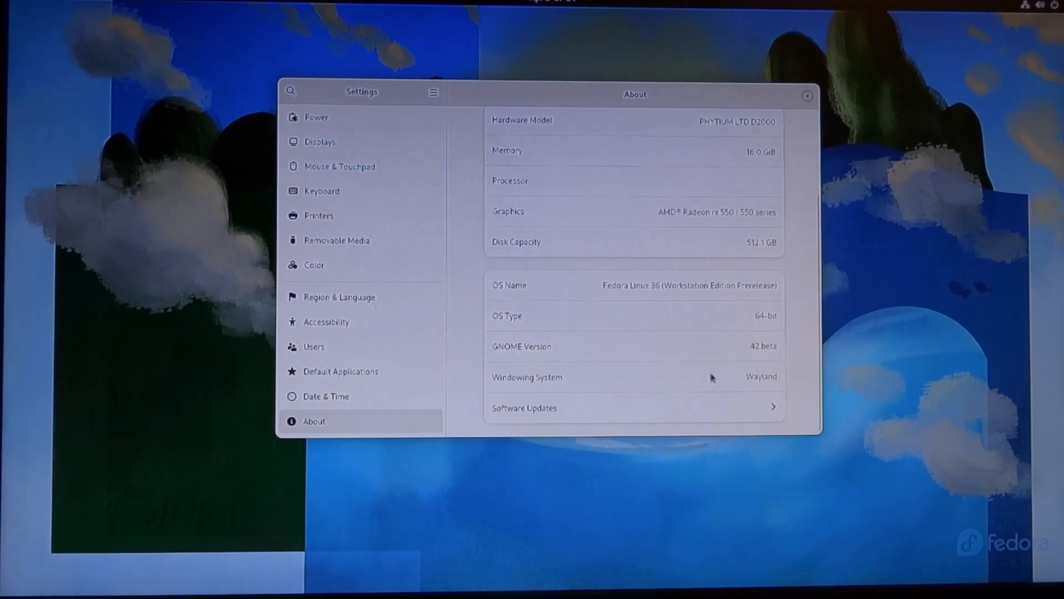
{"action": "mouse_move", "coordinate": [760, 360]}
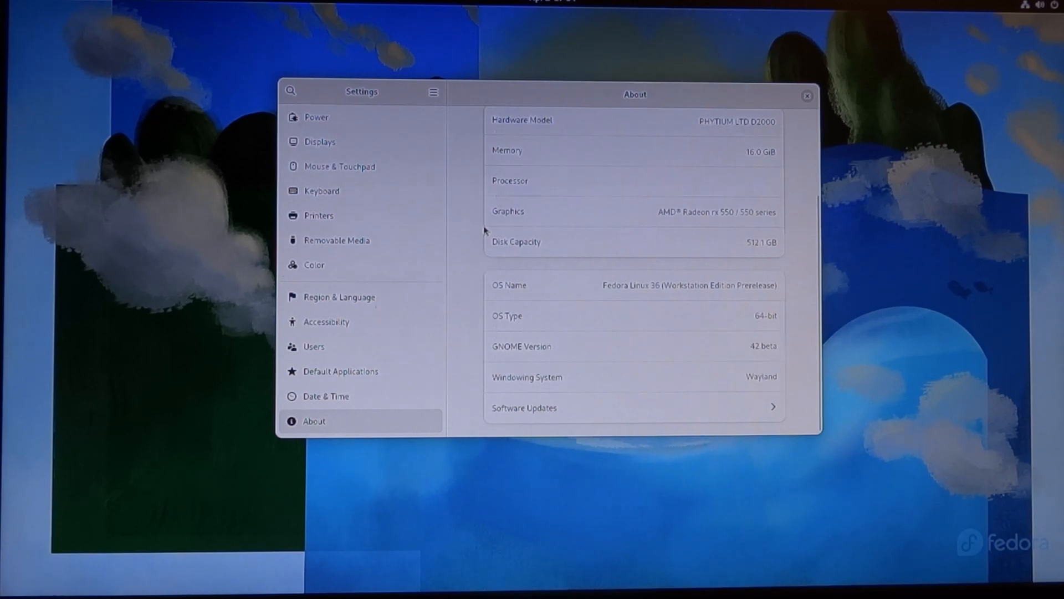
{"action": "mouse_move", "coordinate": [536, 236]}
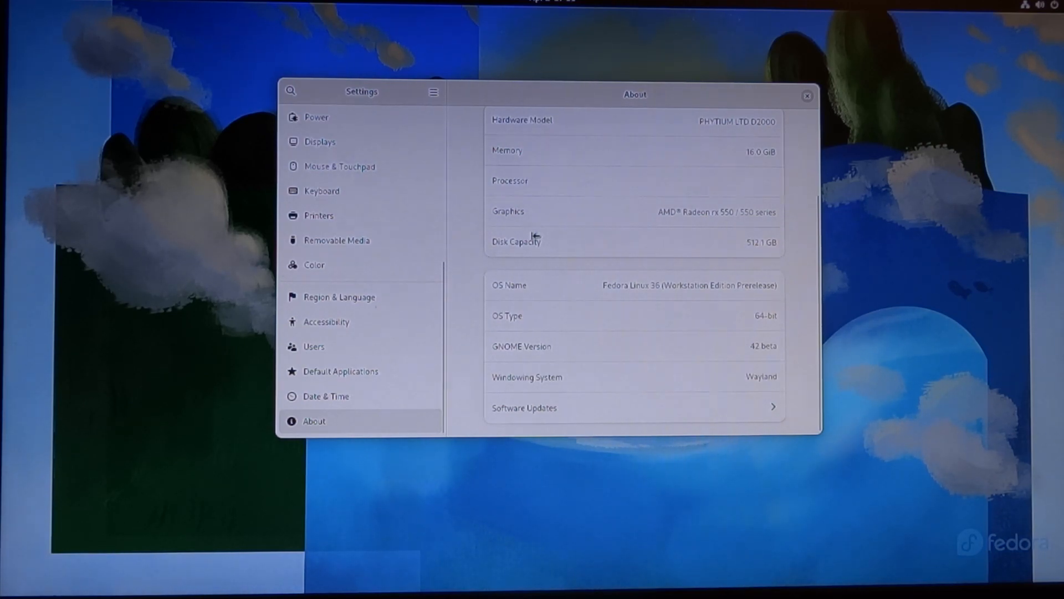
{"action": "mouse_move", "coordinate": [141, 161]}
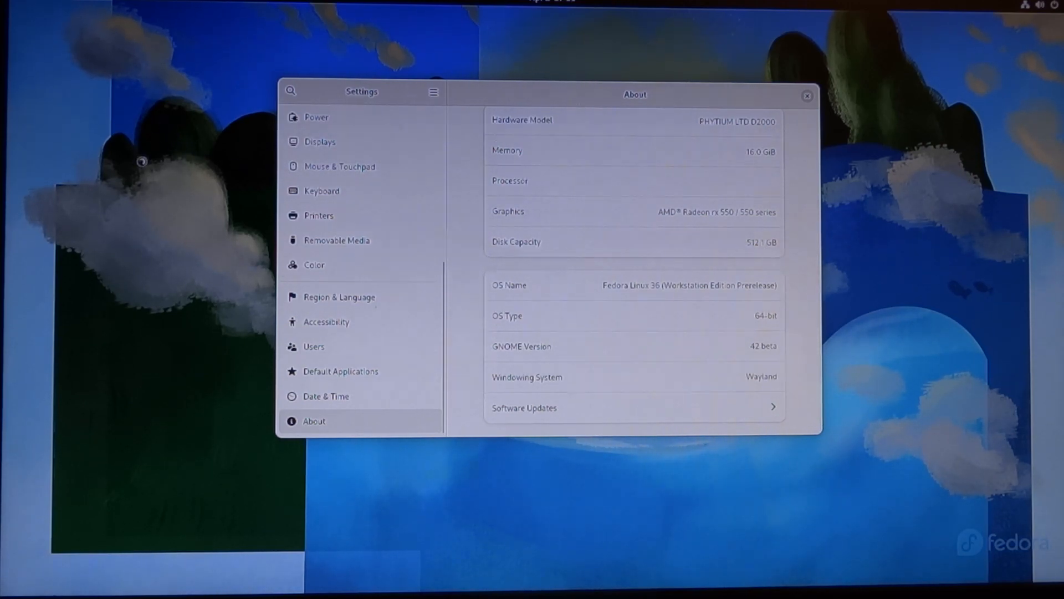
{"action": "mouse_move", "coordinate": [862, 258]}
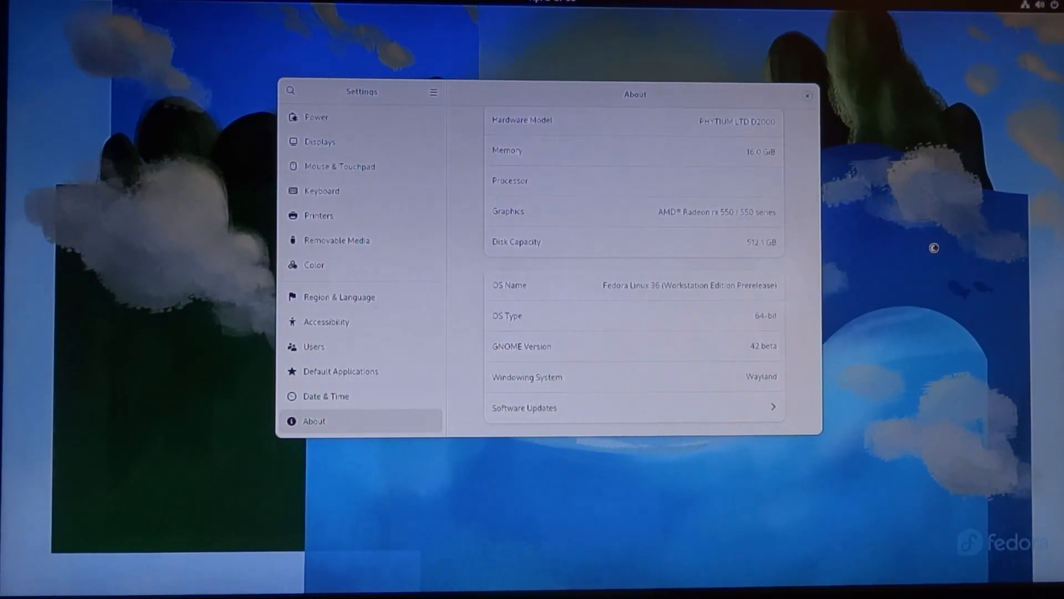
{"action": "mouse_move", "coordinate": [182, 151]}
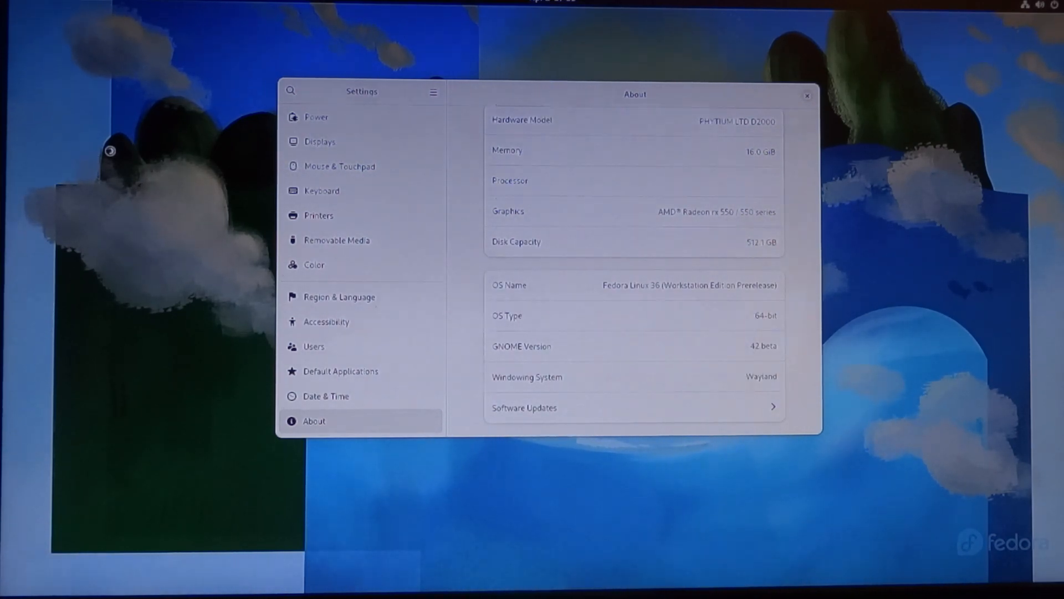
{"action": "mouse_move", "coordinate": [306, 489]}
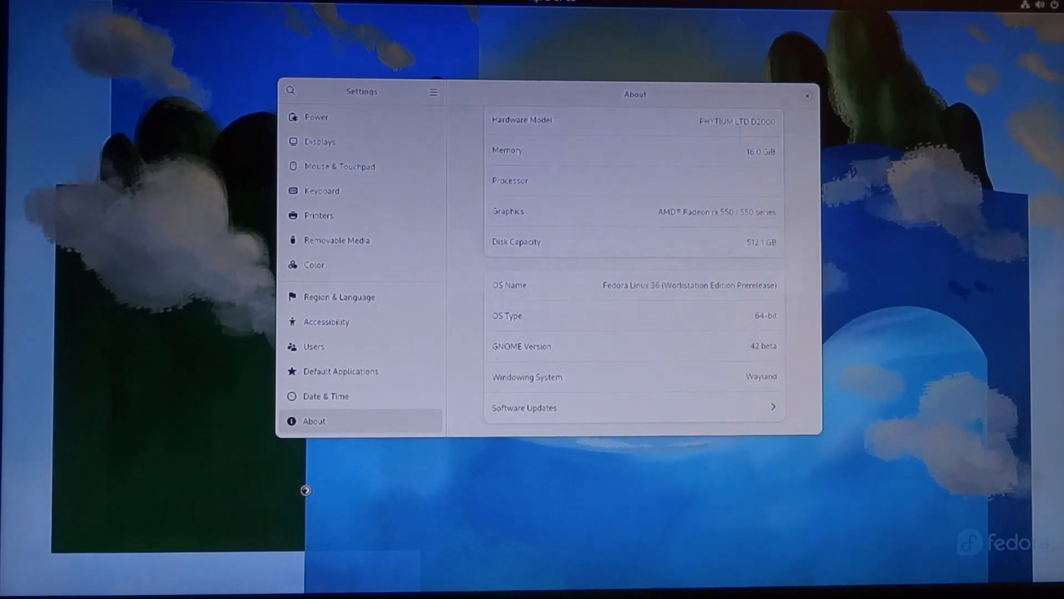
{"action": "mouse_move", "coordinate": [892, 369]}
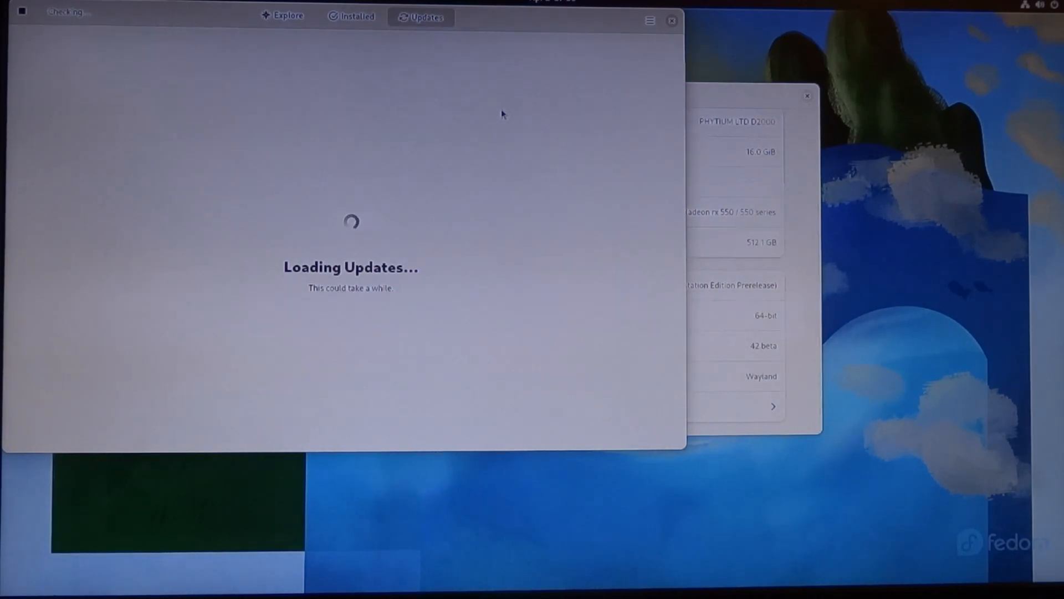
{"action": "mouse_move", "coordinate": [539, 240]}
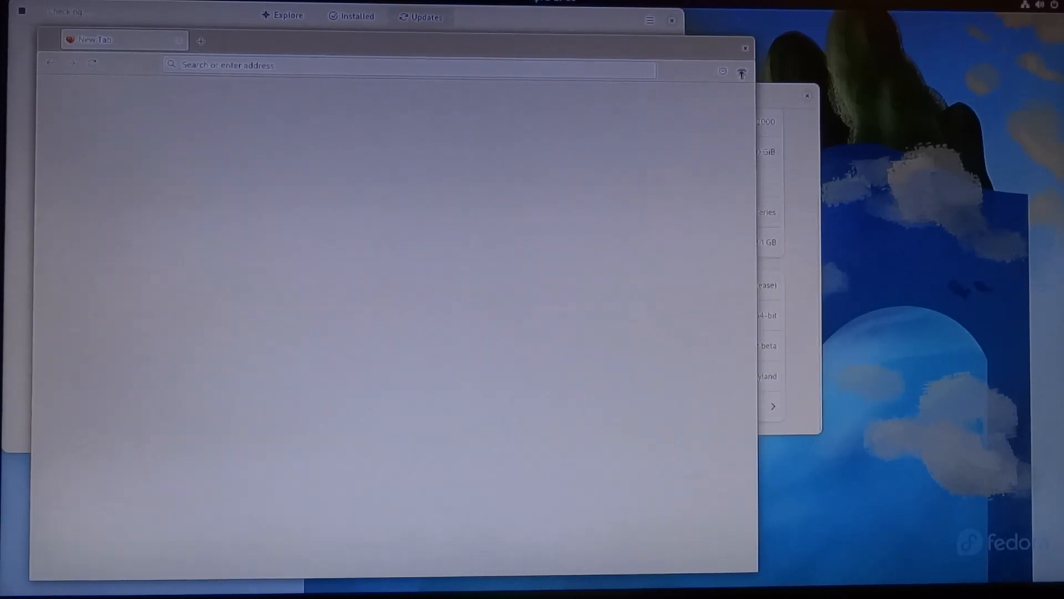
Request a new private window from Firefox's menu and wait out the not-responding warning.
{"action": "left_click", "coordinate": [742, 71]}
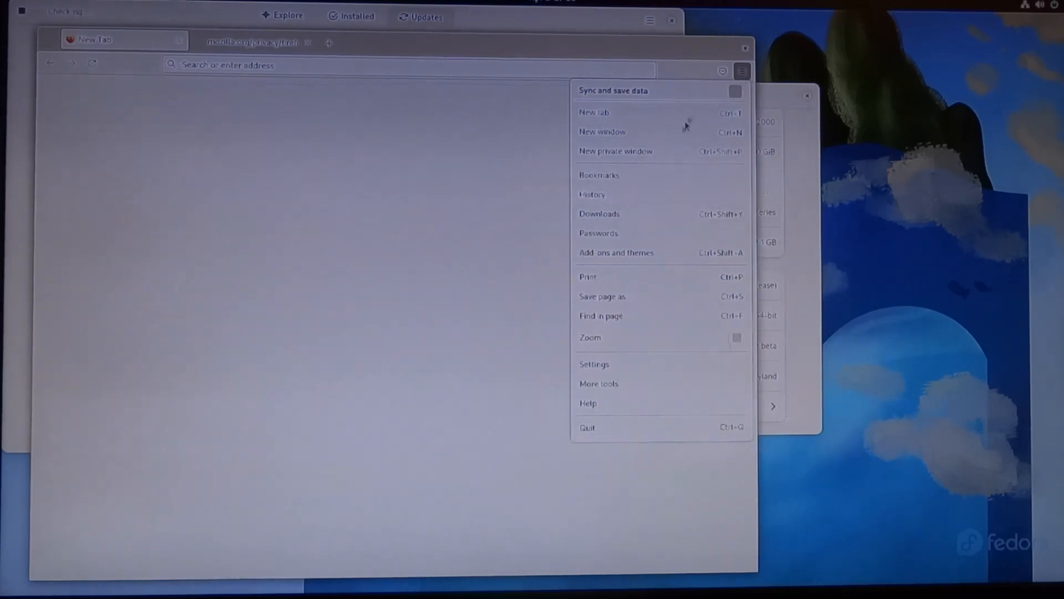
{"action": "mouse_move", "coordinate": [637, 155]}
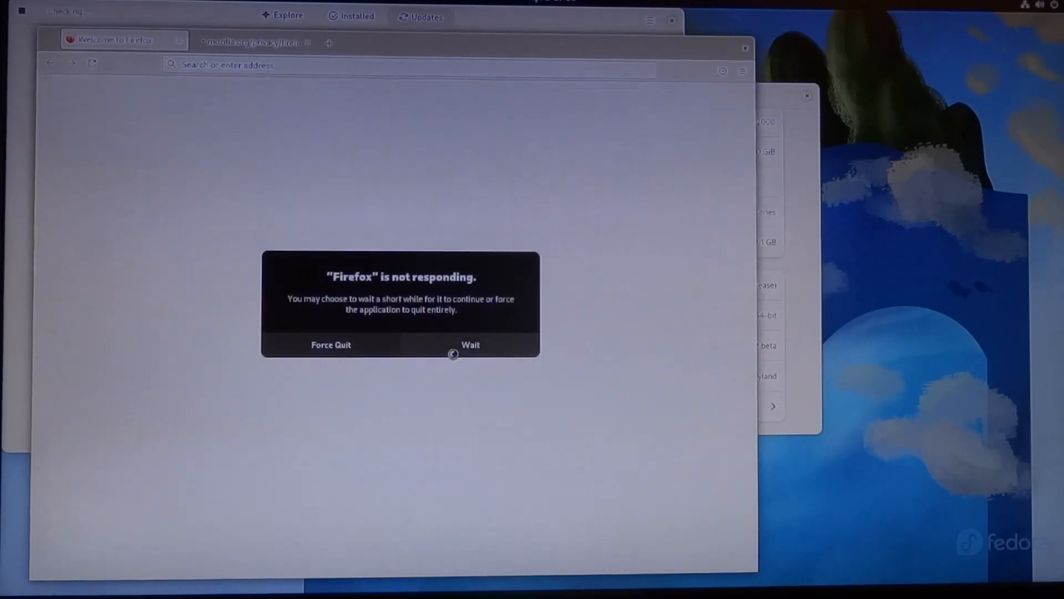
{"action": "left_click", "coordinate": [470, 344]}
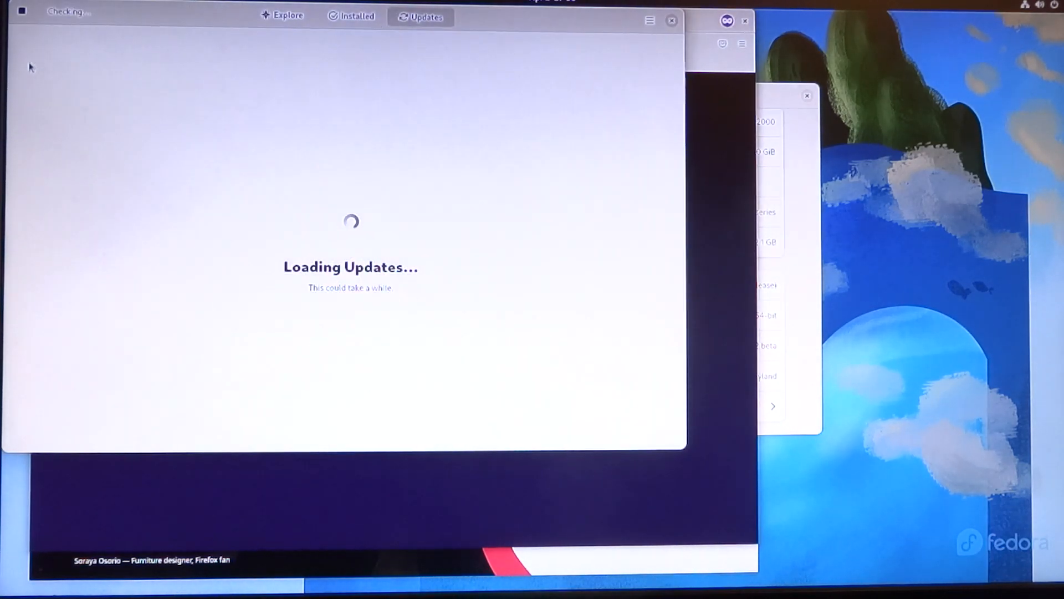
{"action": "mouse_move", "coordinate": [330, 196]}
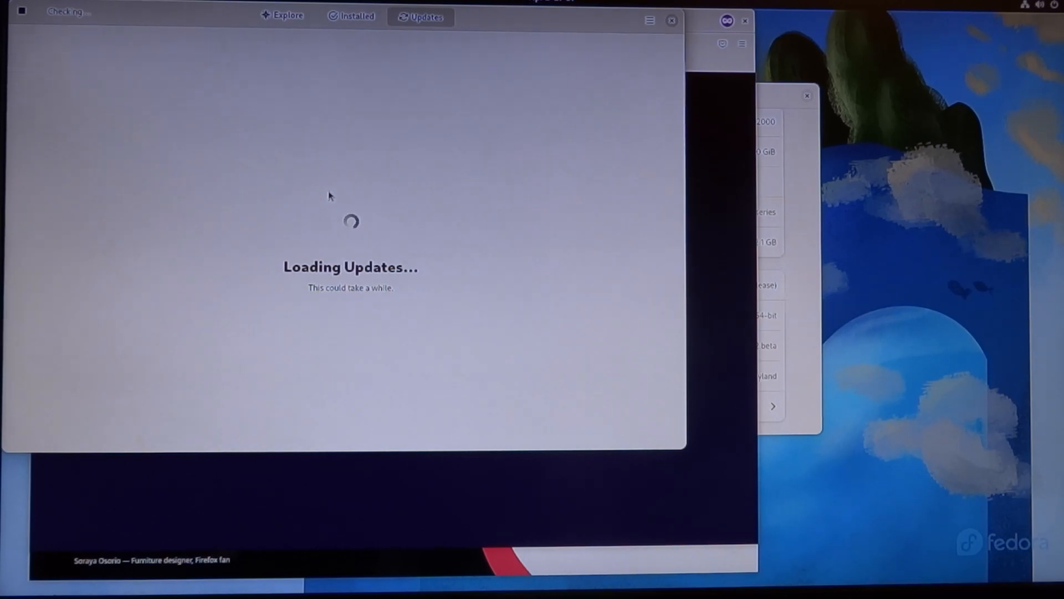
{"action": "mouse_move", "coordinate": [657, 209]}
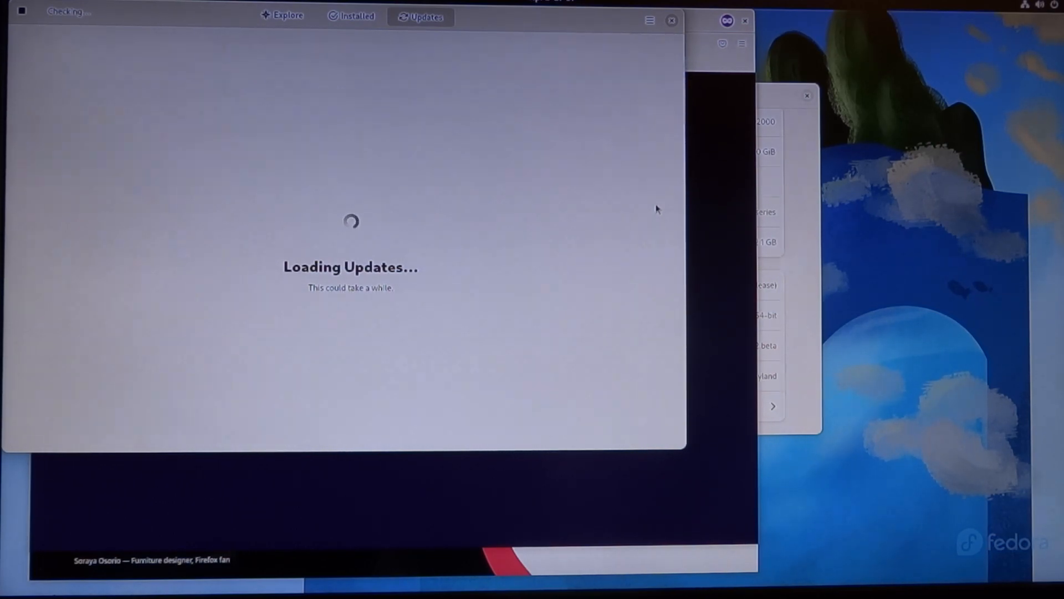
{"action": "mouse_move", "coordinate": [645, 204]}
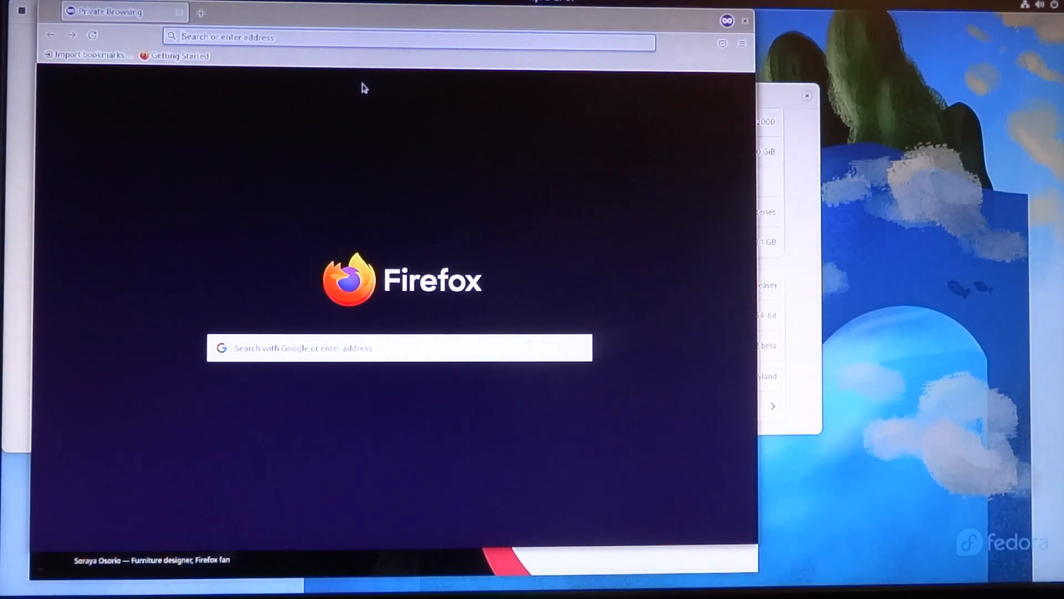
Search Google for 'webgl aquarium' and accept the cookie notice.
{"action": "type", "text": "webgl"}
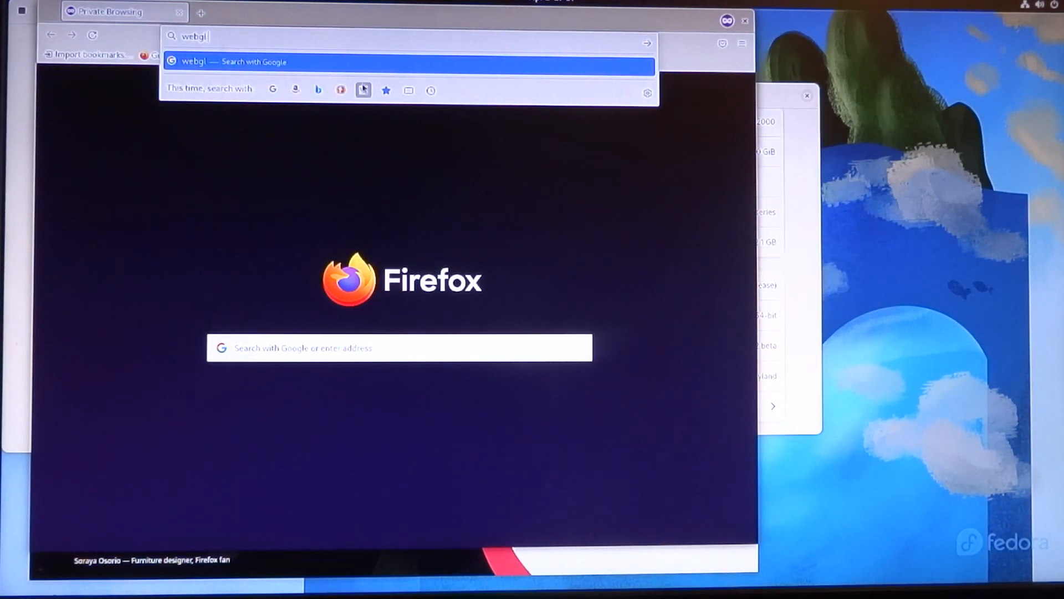
{"action": "type", "text": "aq"}
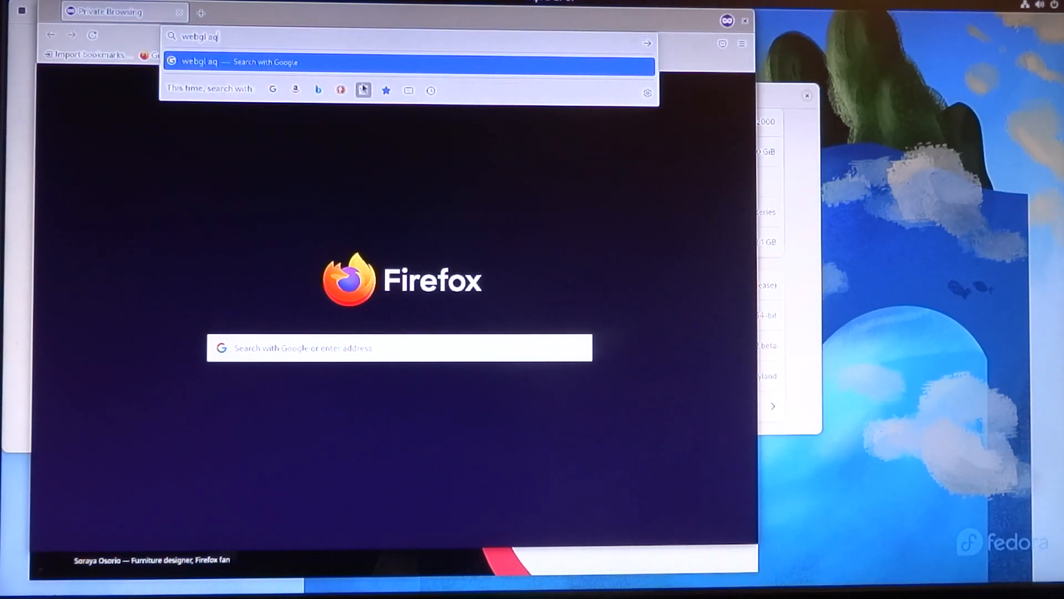
{"action": "type", "text": "uarium"}
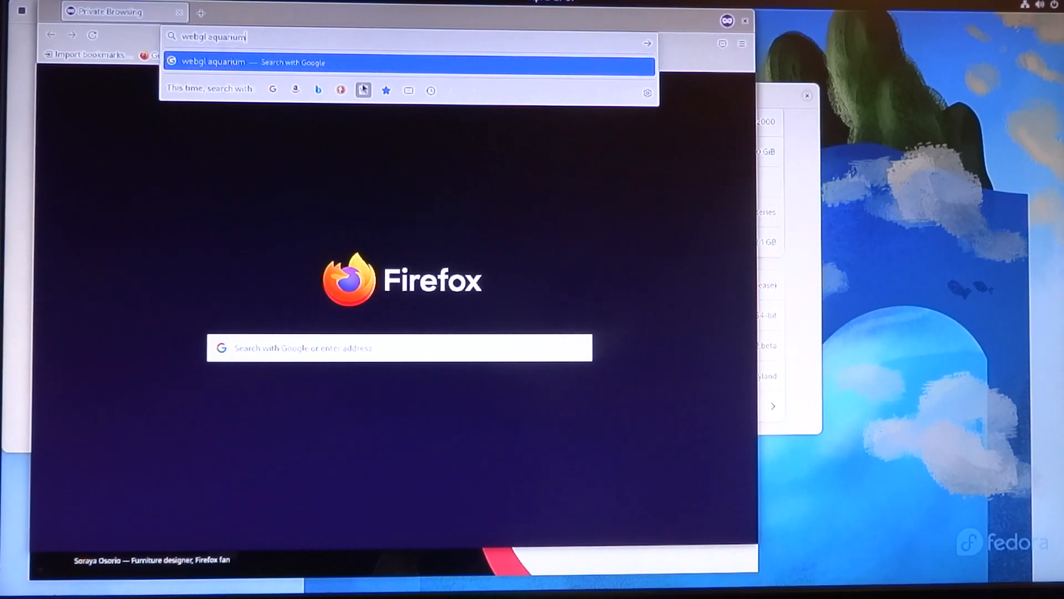
{"action": "key", "text": "Return"}
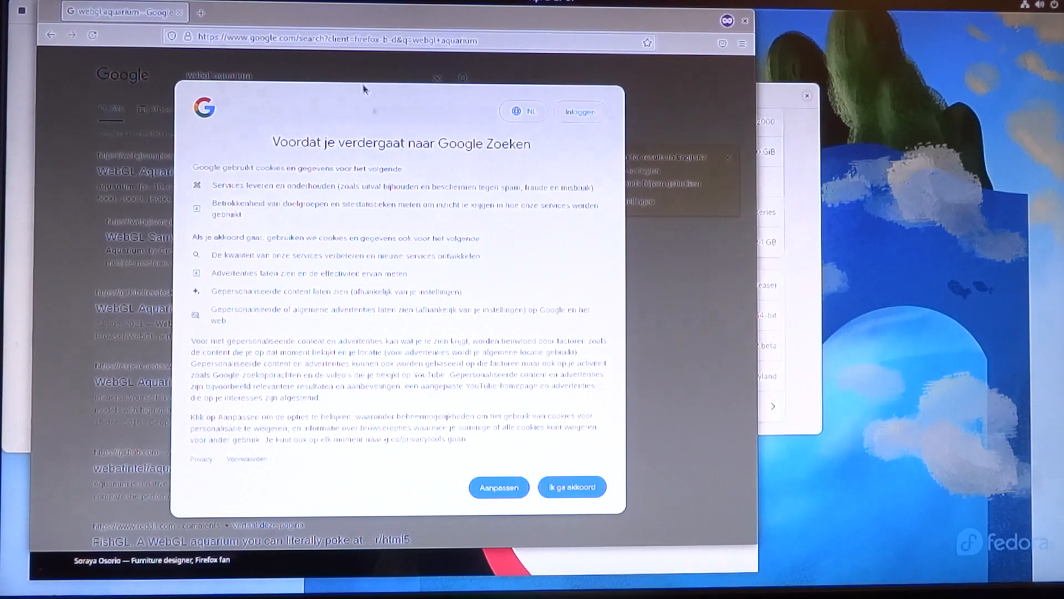
{"action": "left_click", "coordinate": [571, 487]}
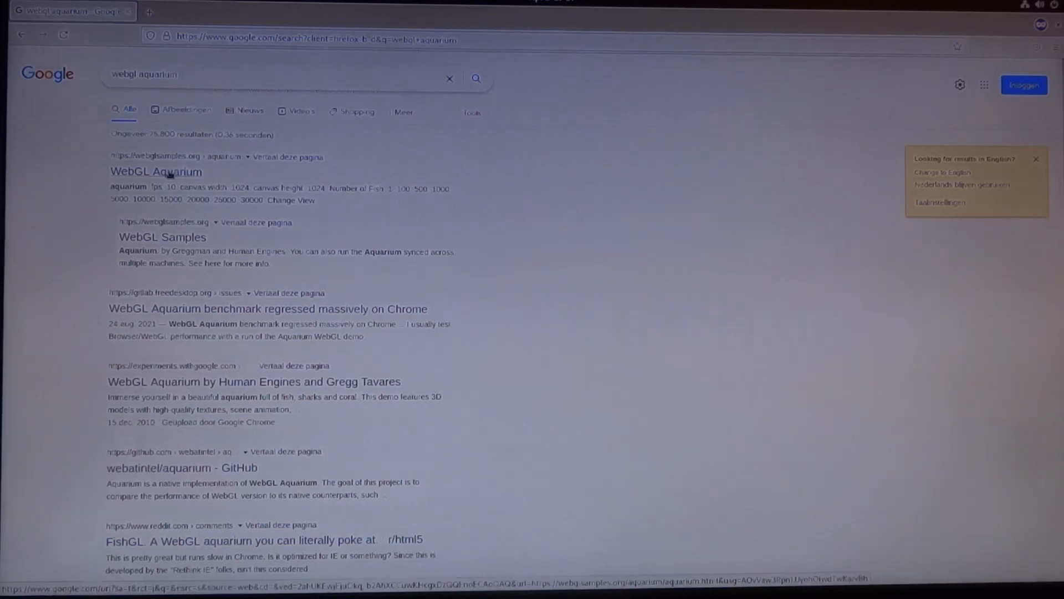
Open the WebGL Aquarium demo and set the fish count to 500.
{"action": "left_click", "coordinate": [156, 172]}
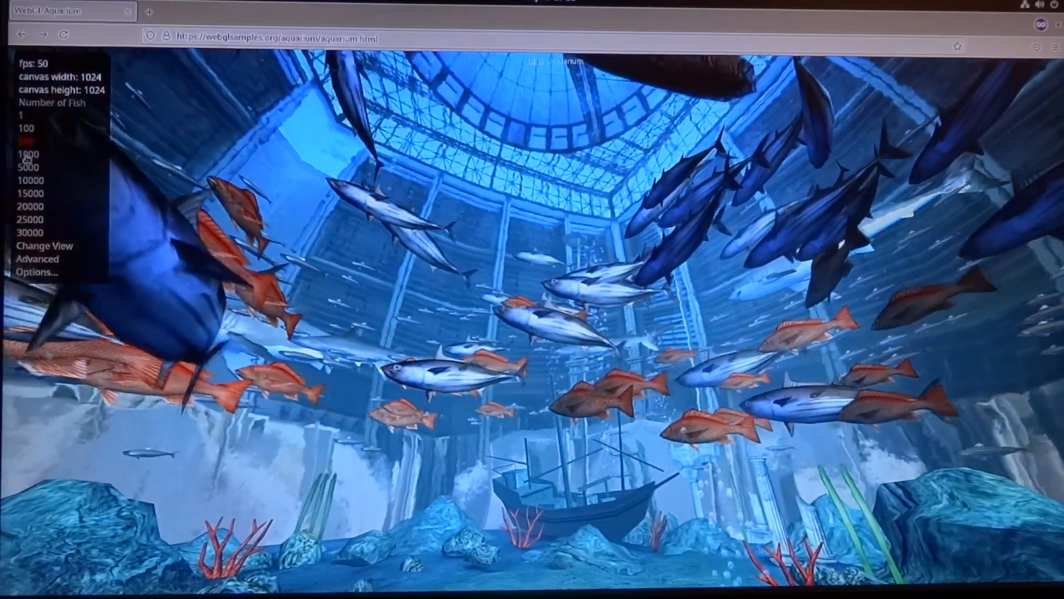
{"action": "left_click", "coordinate": [27, 141]}
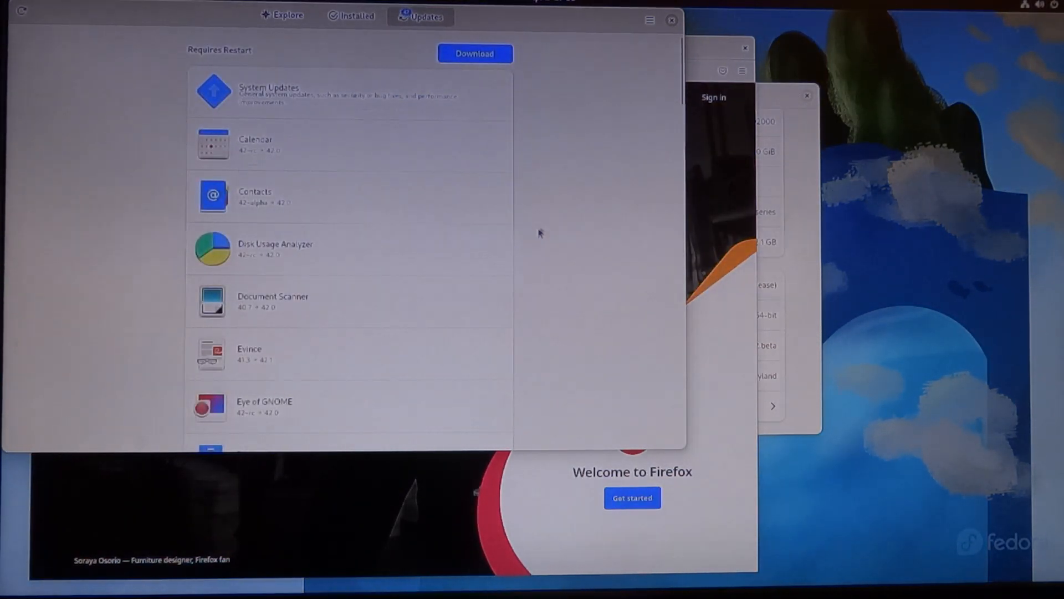
{"action": "scroll", "scroll_direction": "down", "scroll_amount": 3}
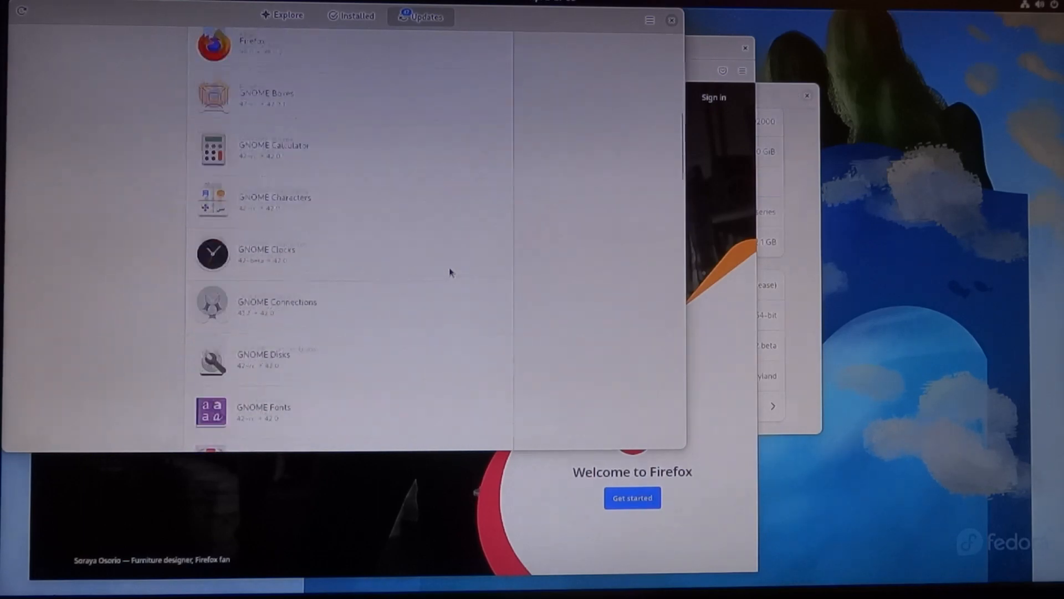
{"action": "scroll", "scroll_direction": "down", "scroll_amount": 3}
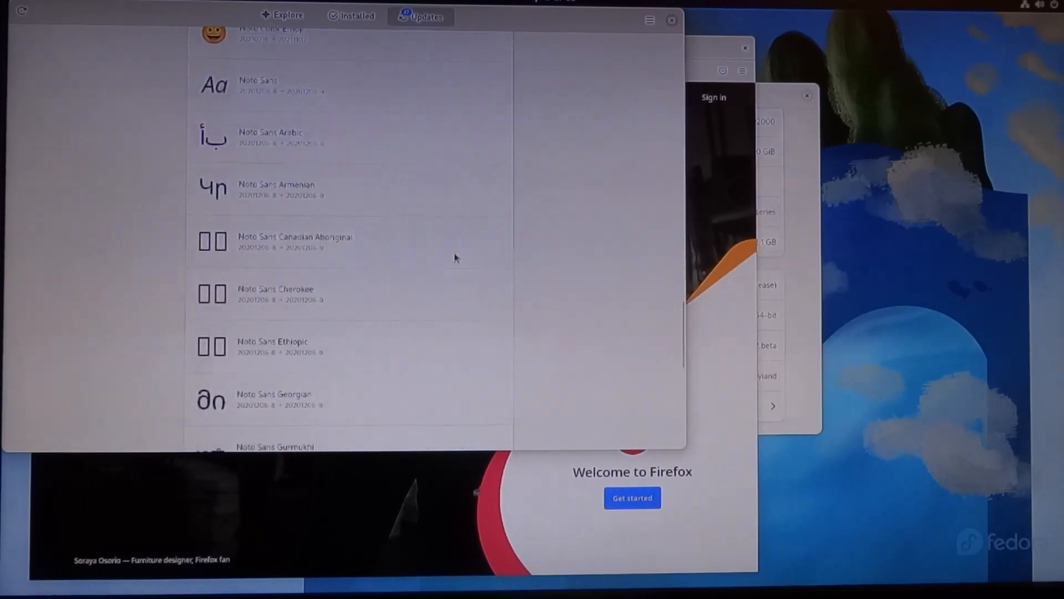
{"action": "scroll", "scroll_direction": "up", "scroll_amount": 3}
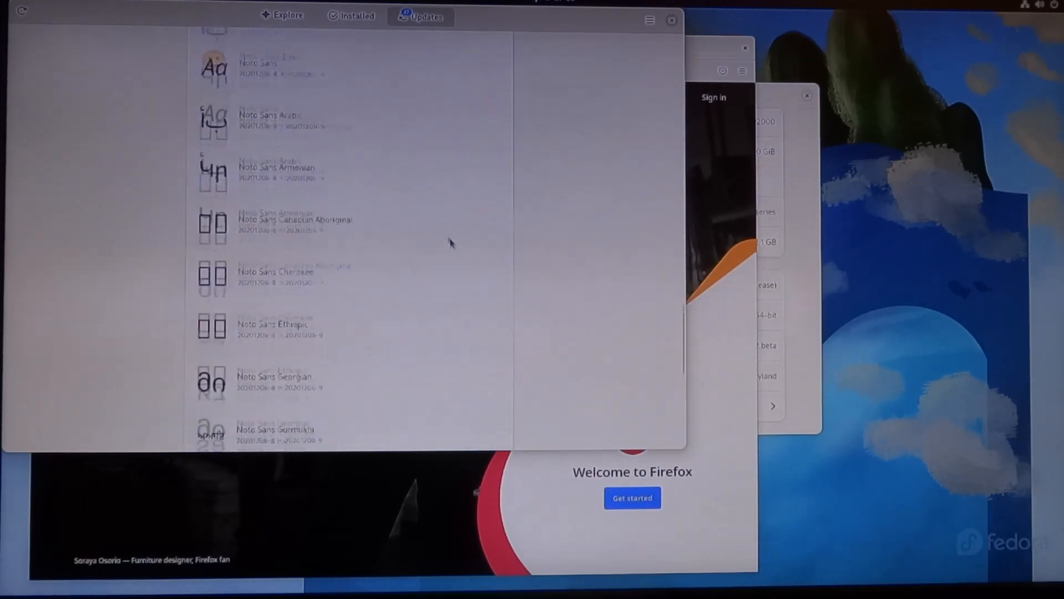
{"action": "scroll", "scroll_direction": "up", "scroll_amount": 3}
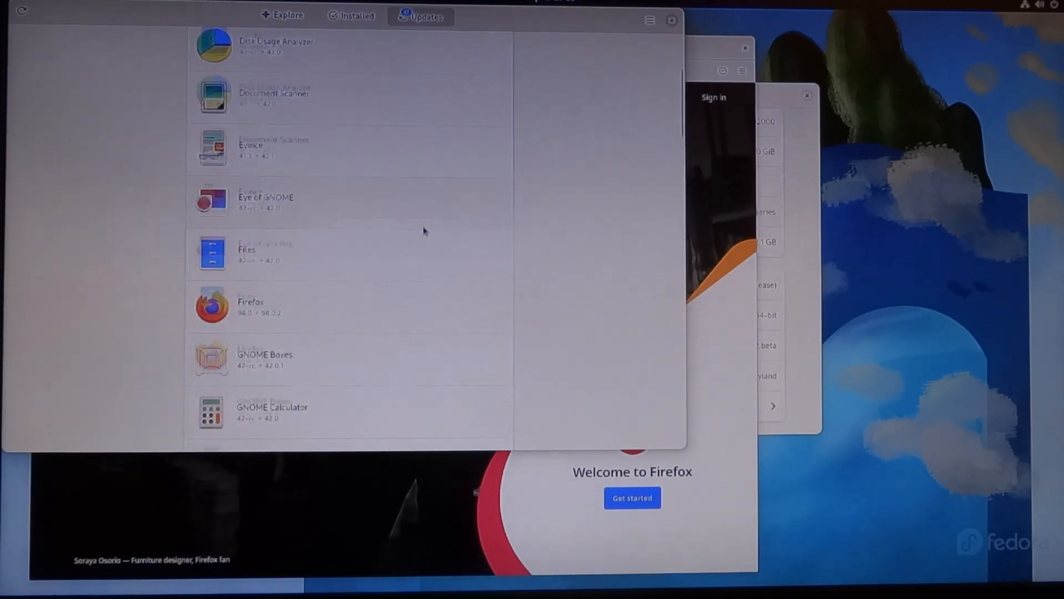
{"action": "scroll", "scroll_direction": "up", "scroll_amount": 3}
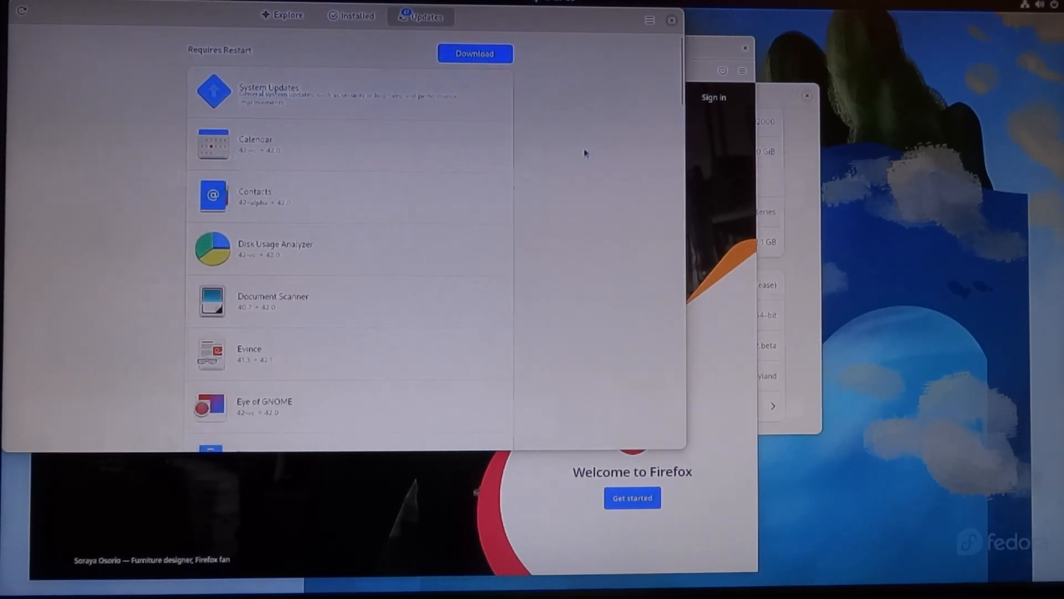